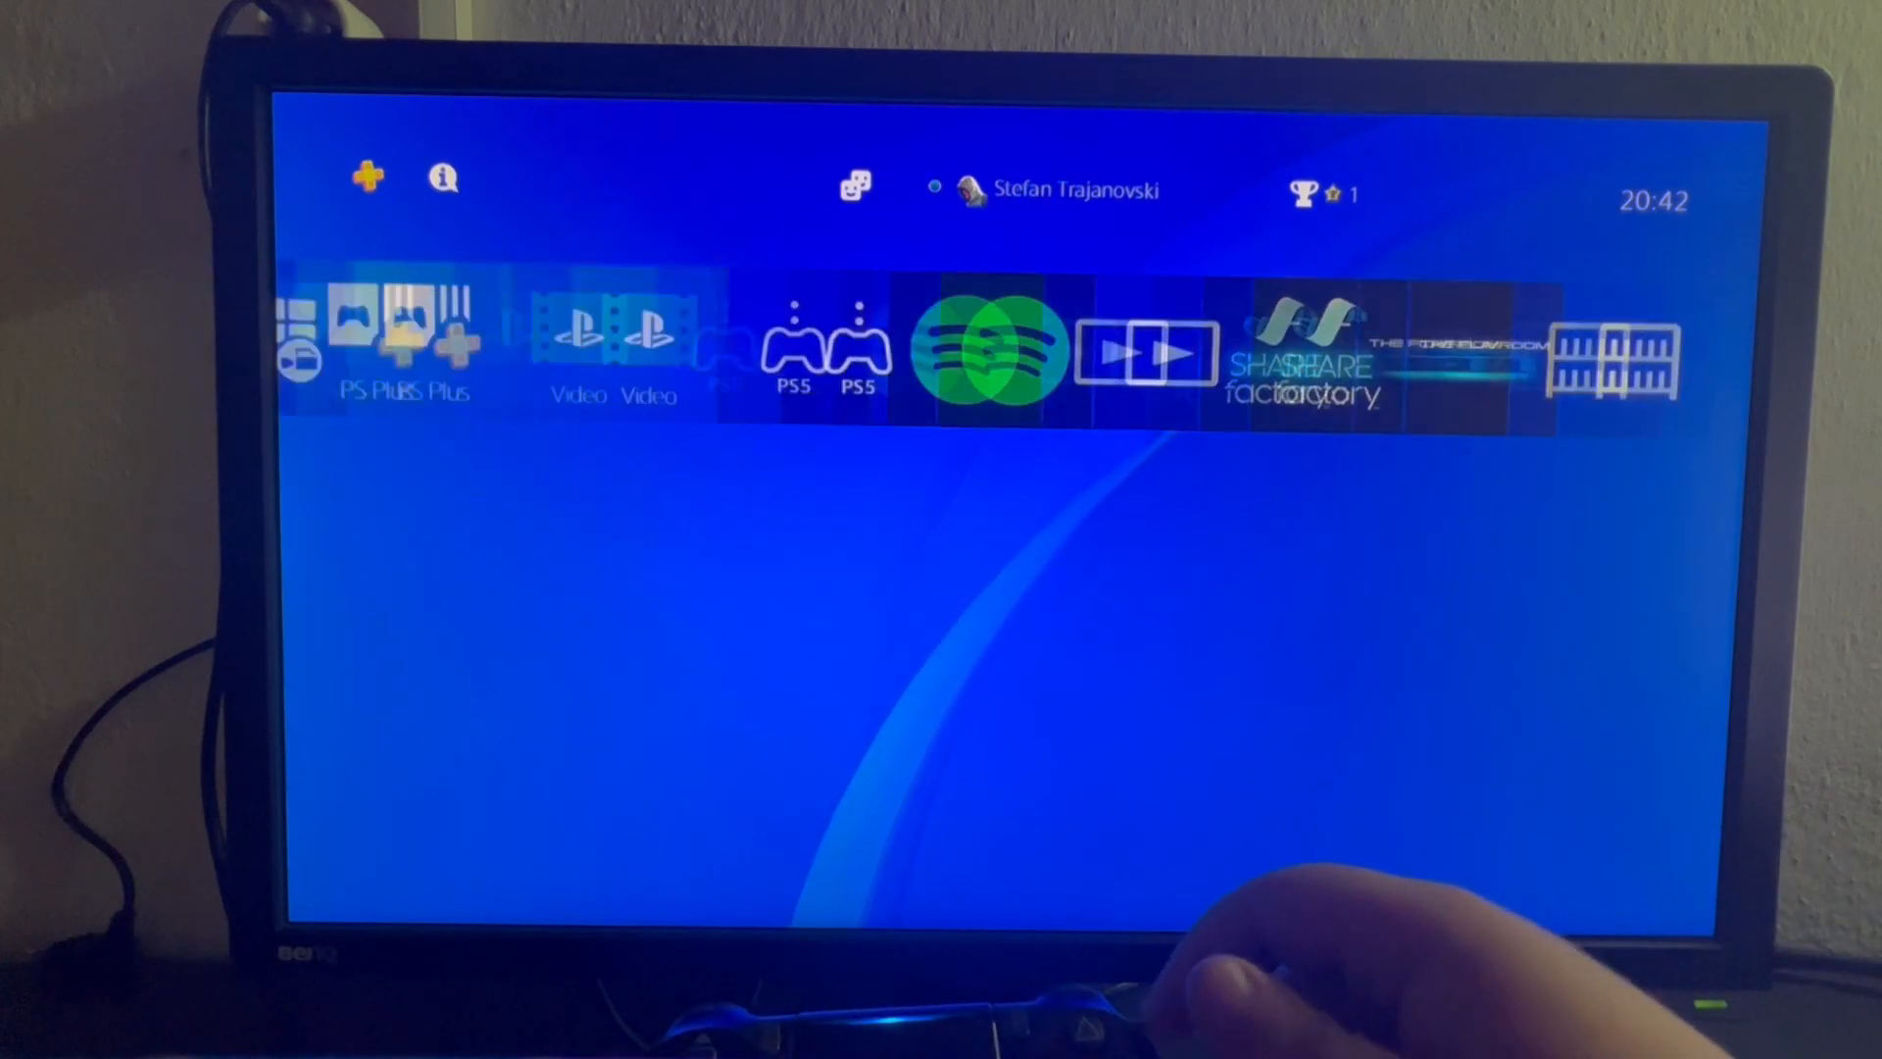
Launch the Internet Browser app from the PS4 home screen content row.
scroll(right, 3)
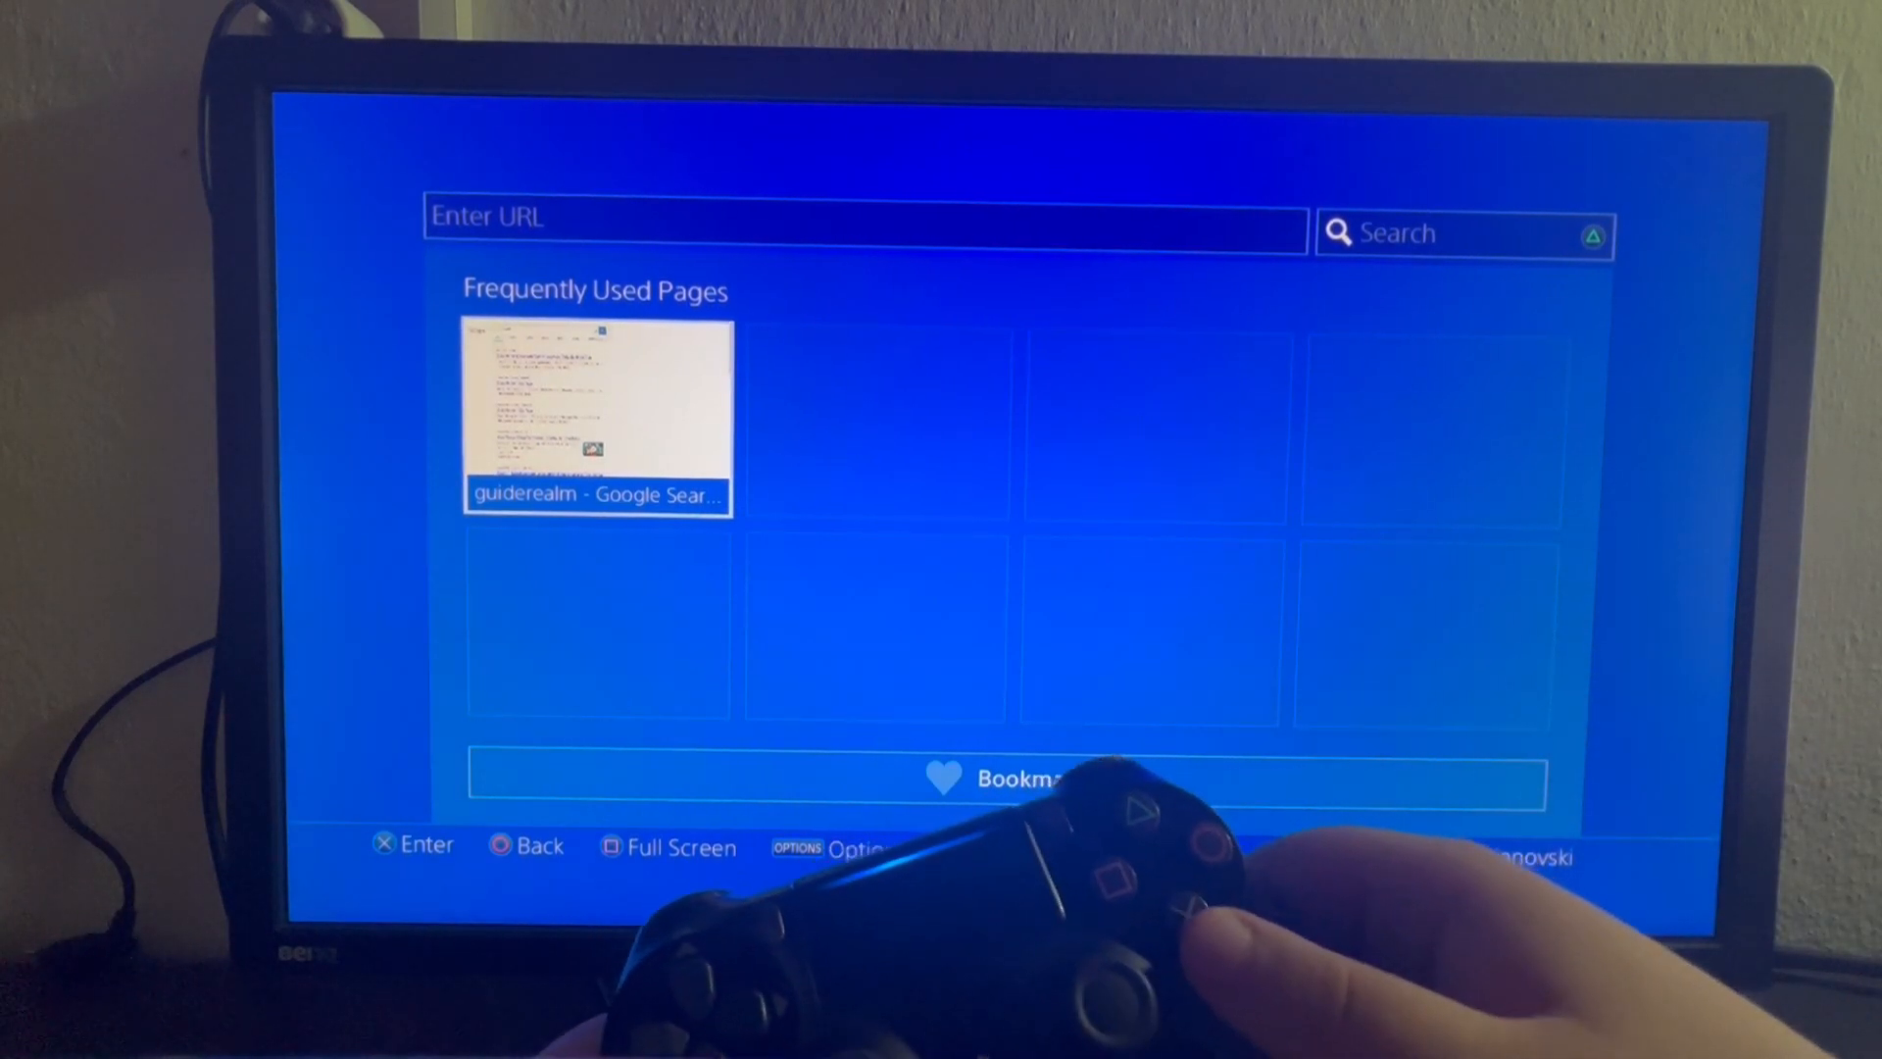
Load the guiderealm Google Search page from Frequently Used Pages.
click(596, 415)
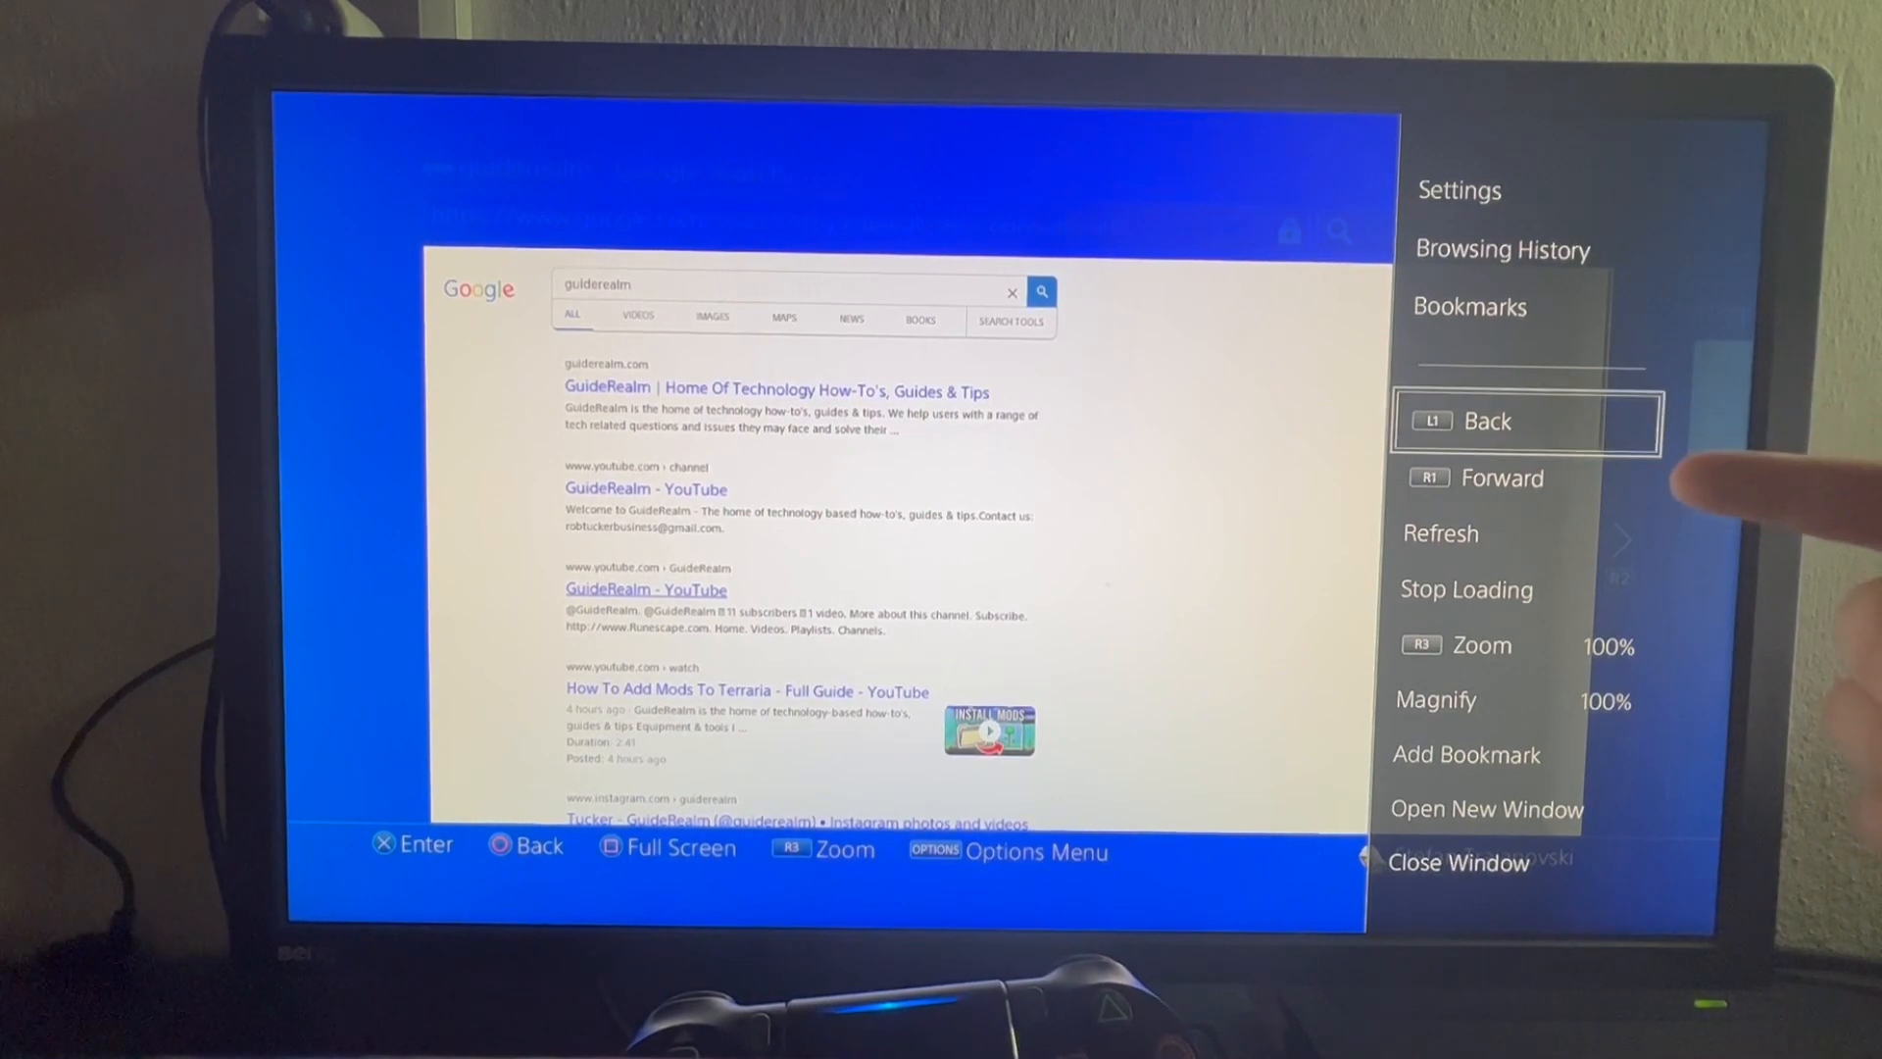
mouse_move(1526, 533)
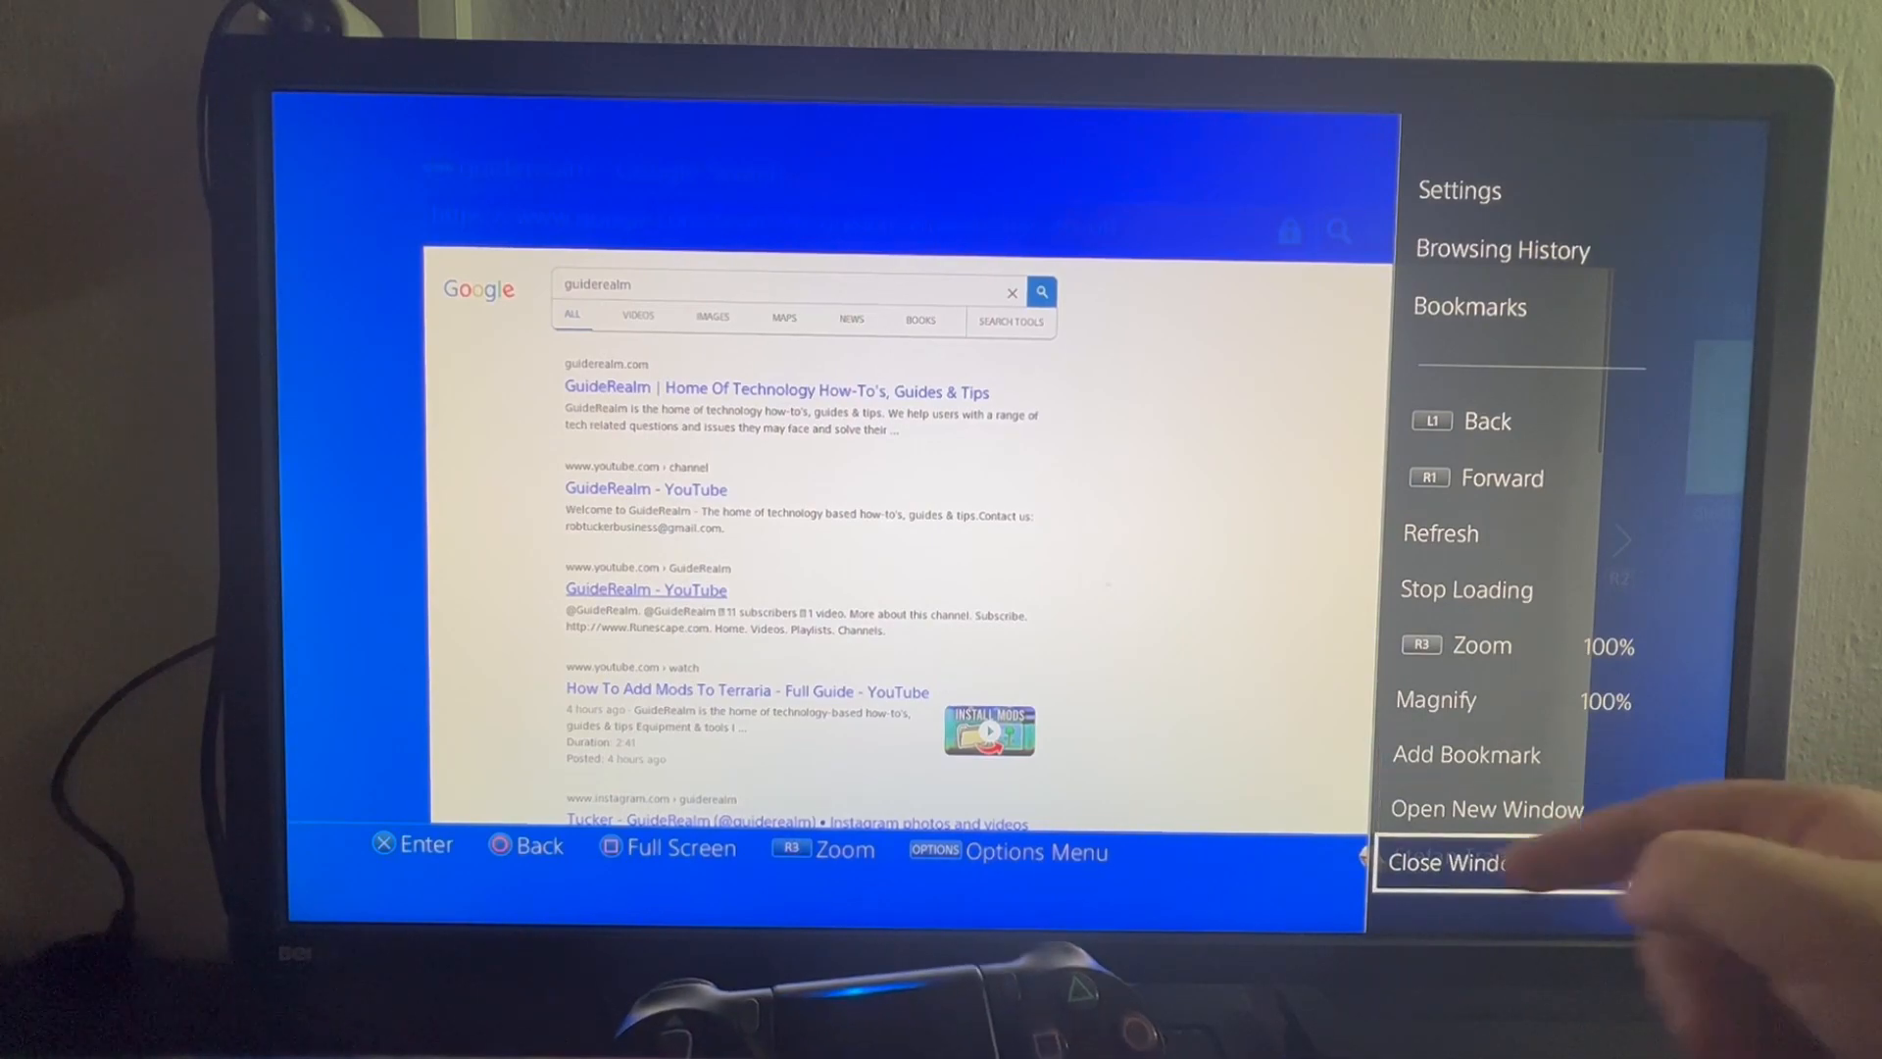
Close the guiderealm results window via Close Window in the Options Menu.
click(1449, 863)
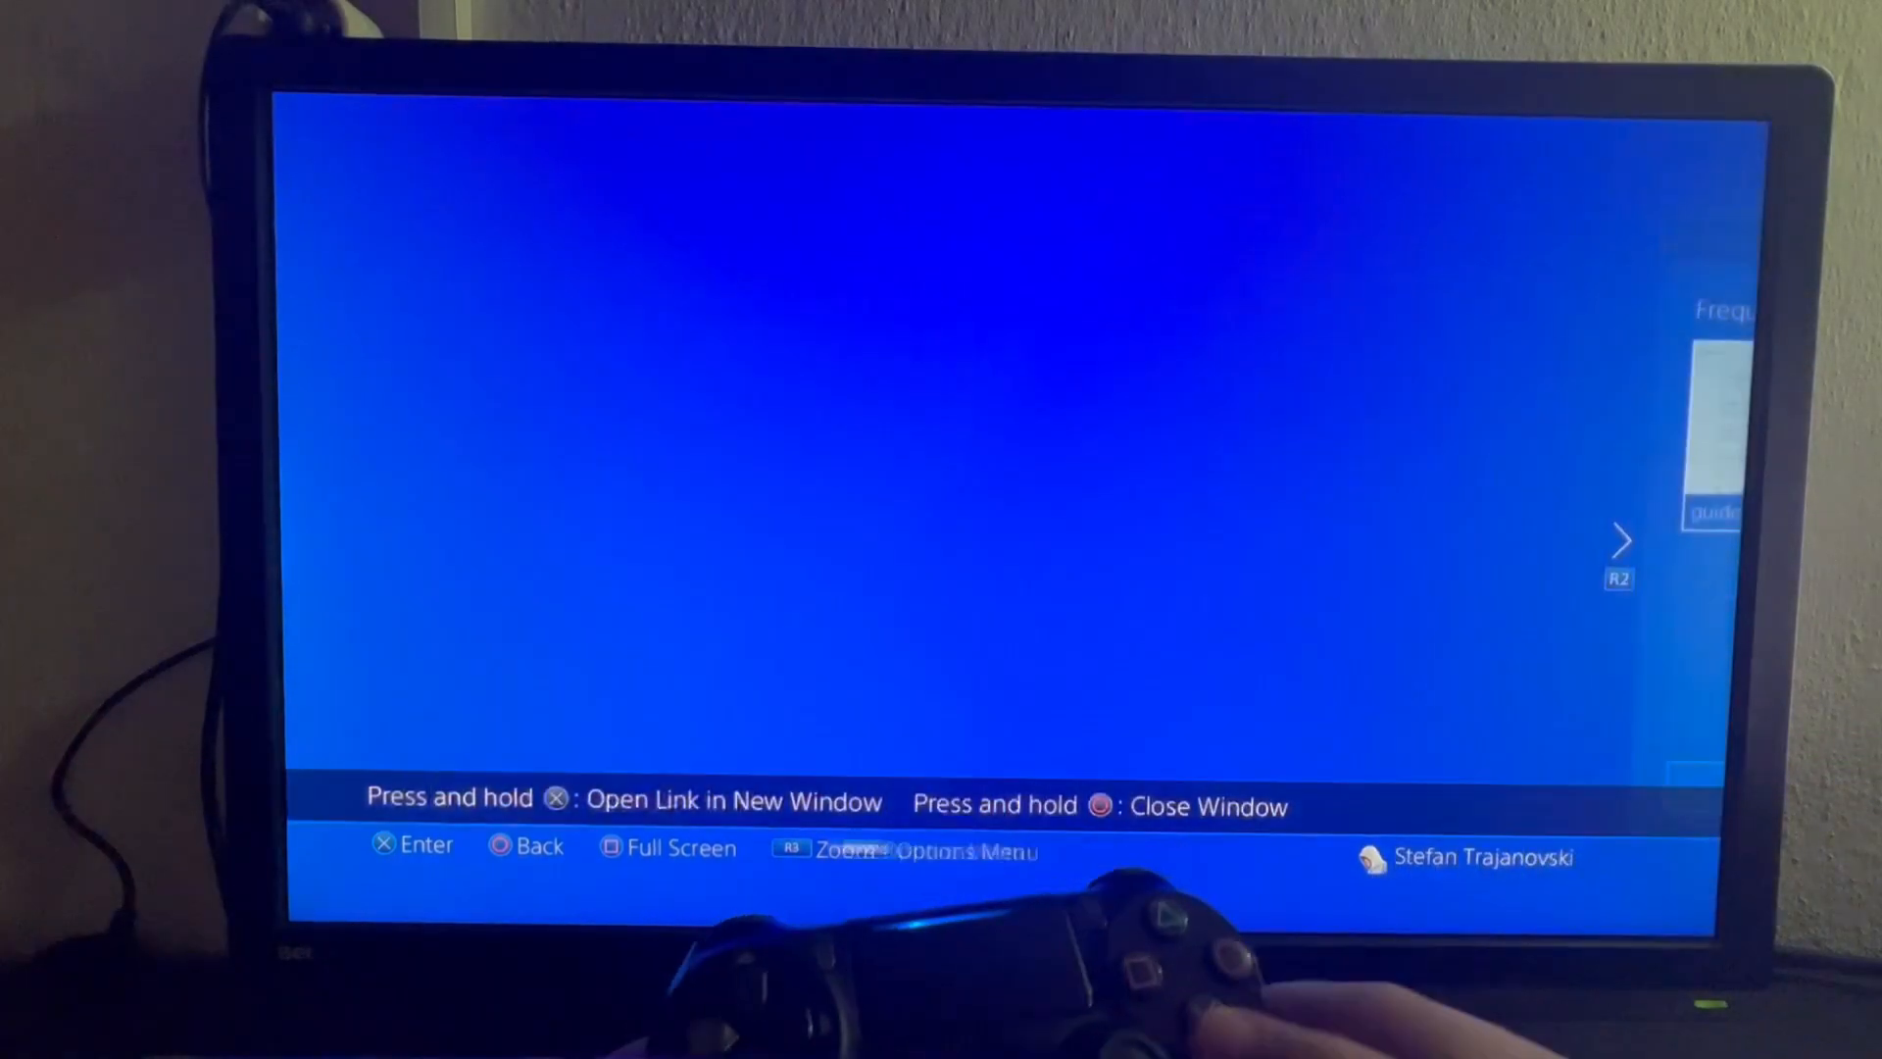